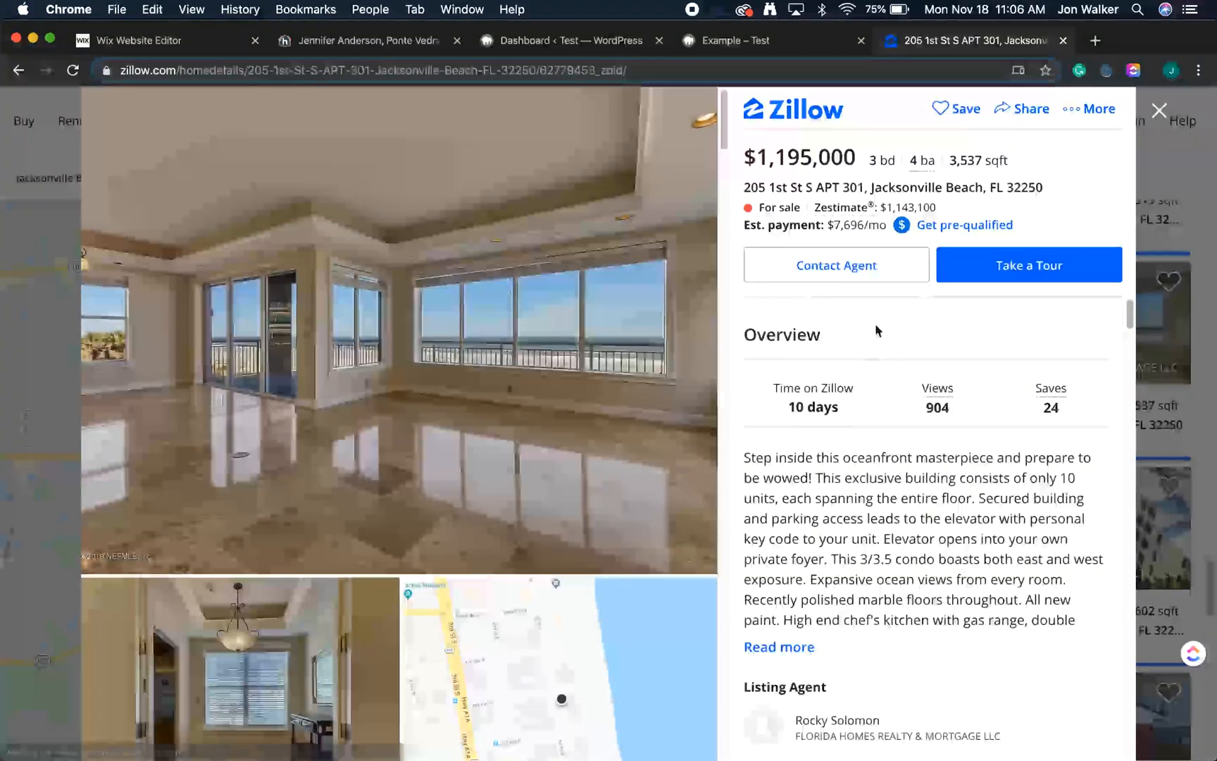
# - Open Zillow's contact-agent form for the Jacksonville Beach oceanfront condo listing
pyautogui.click(836, 265)
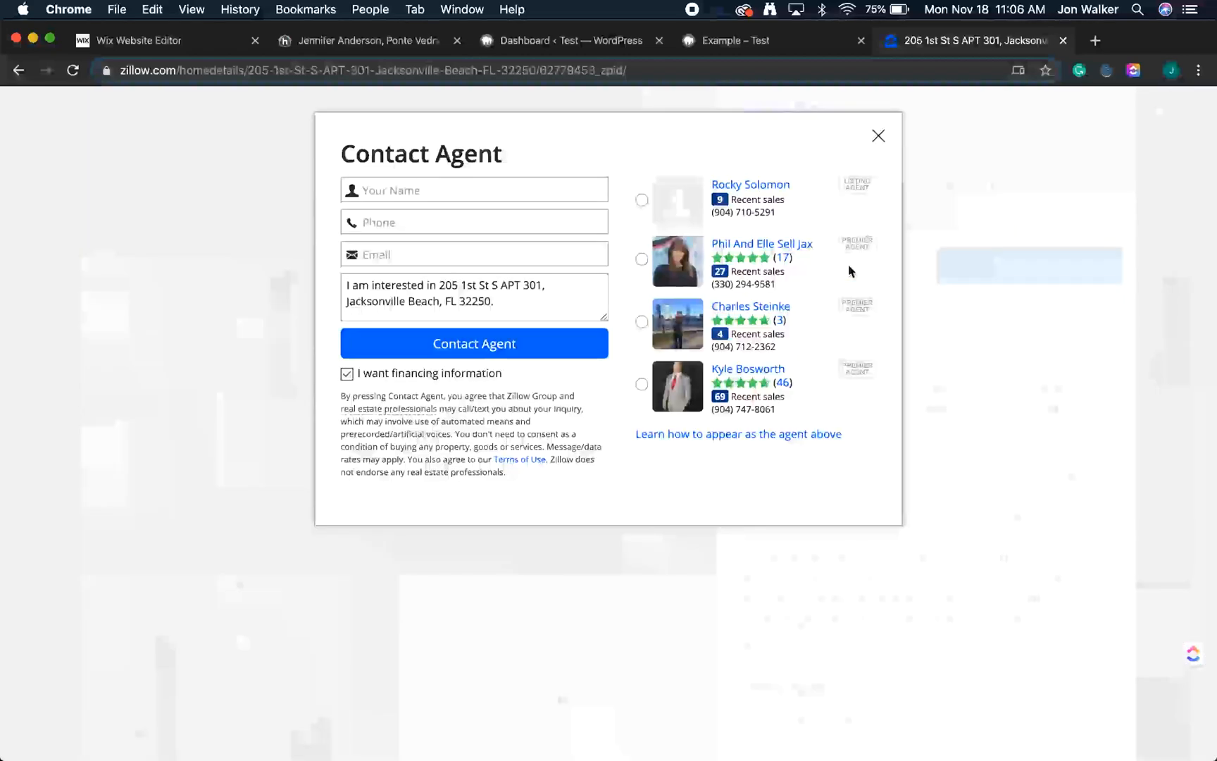
pyautogui.moveTo(697, 488)
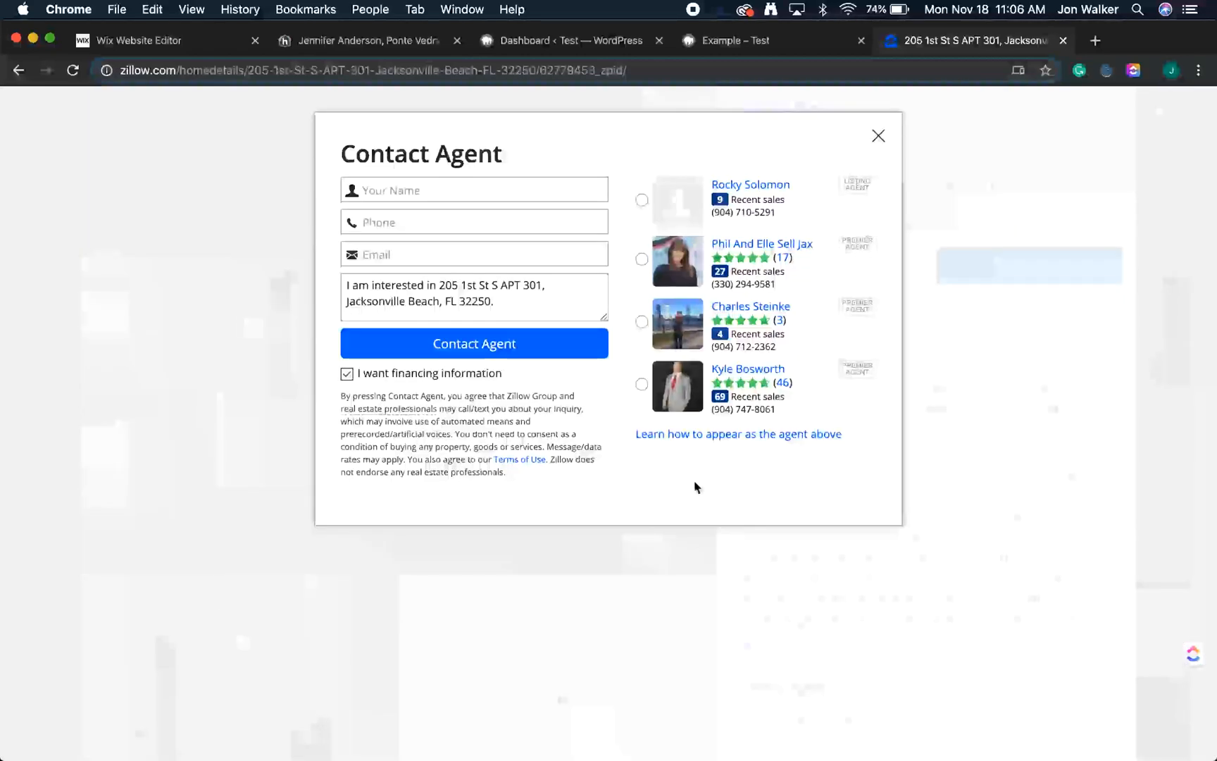
pyautogui.moveTo(731, 173)
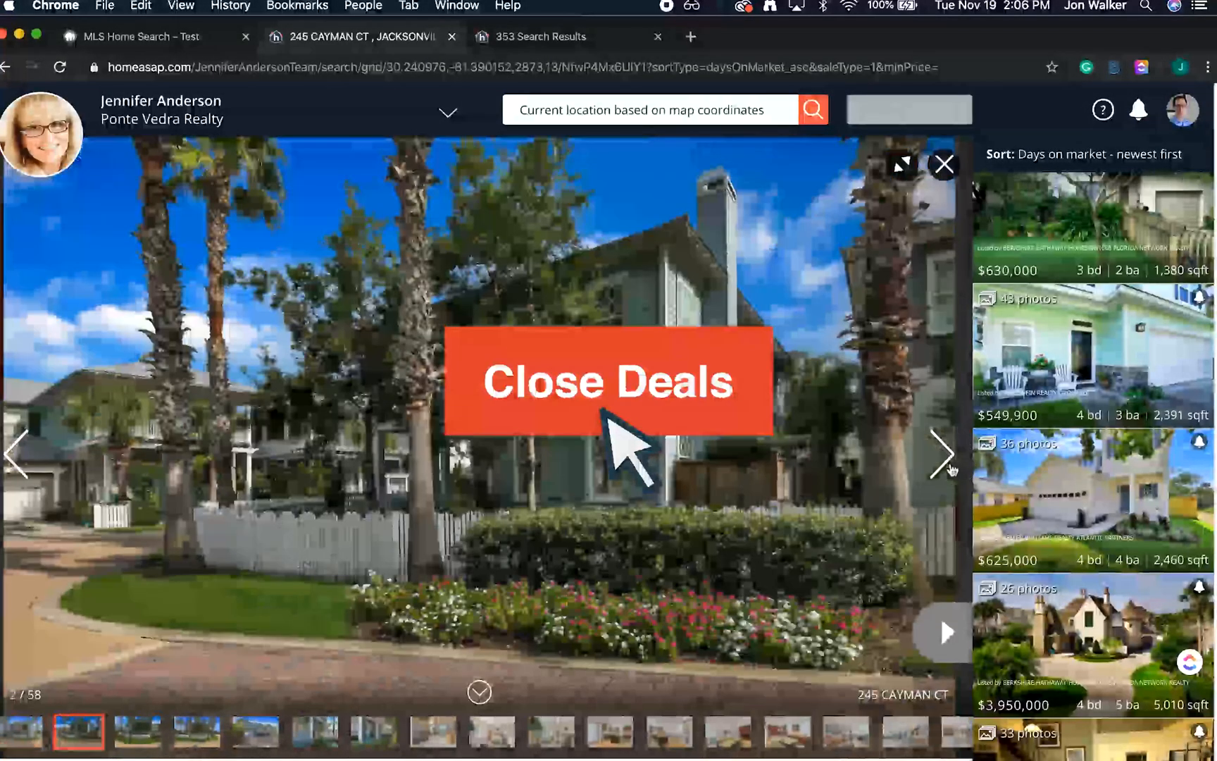
# - Advance to the next HomeASAP listing photo, then switch to the WordPress dashboard tab
pyautogui.click(944, 164)
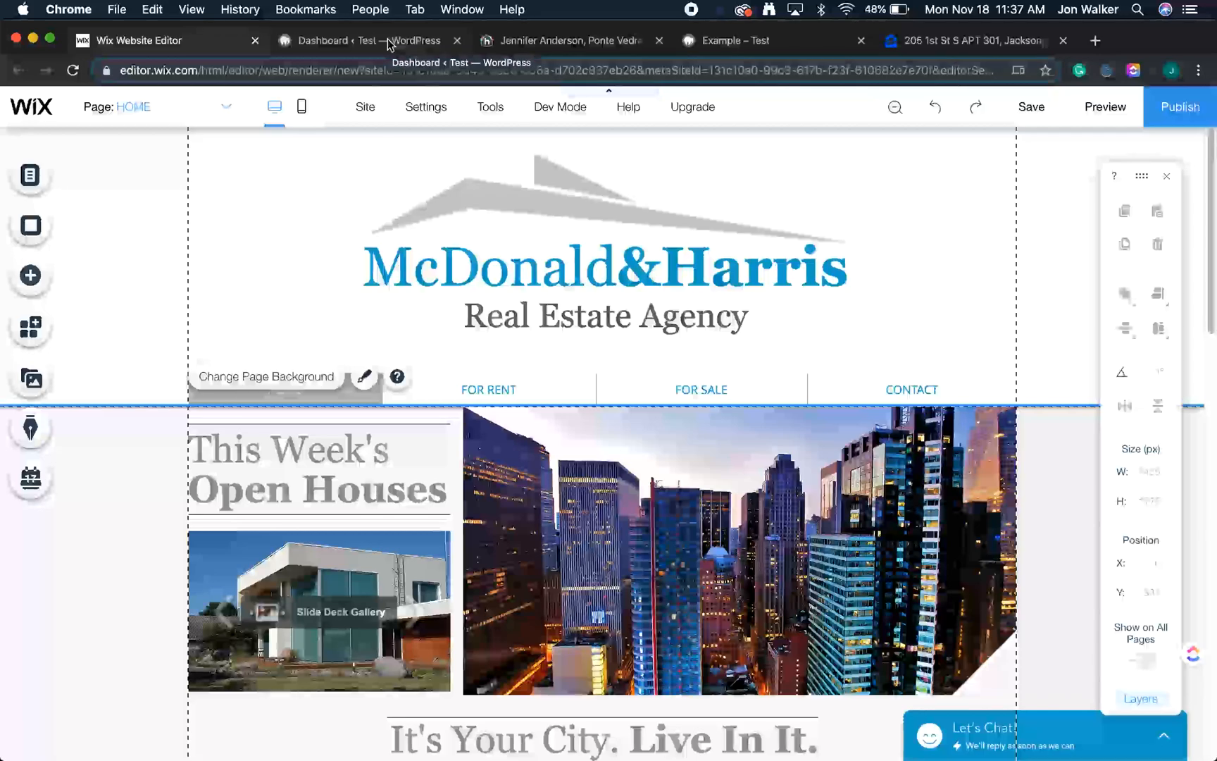
pyautogui.click(365, 40)
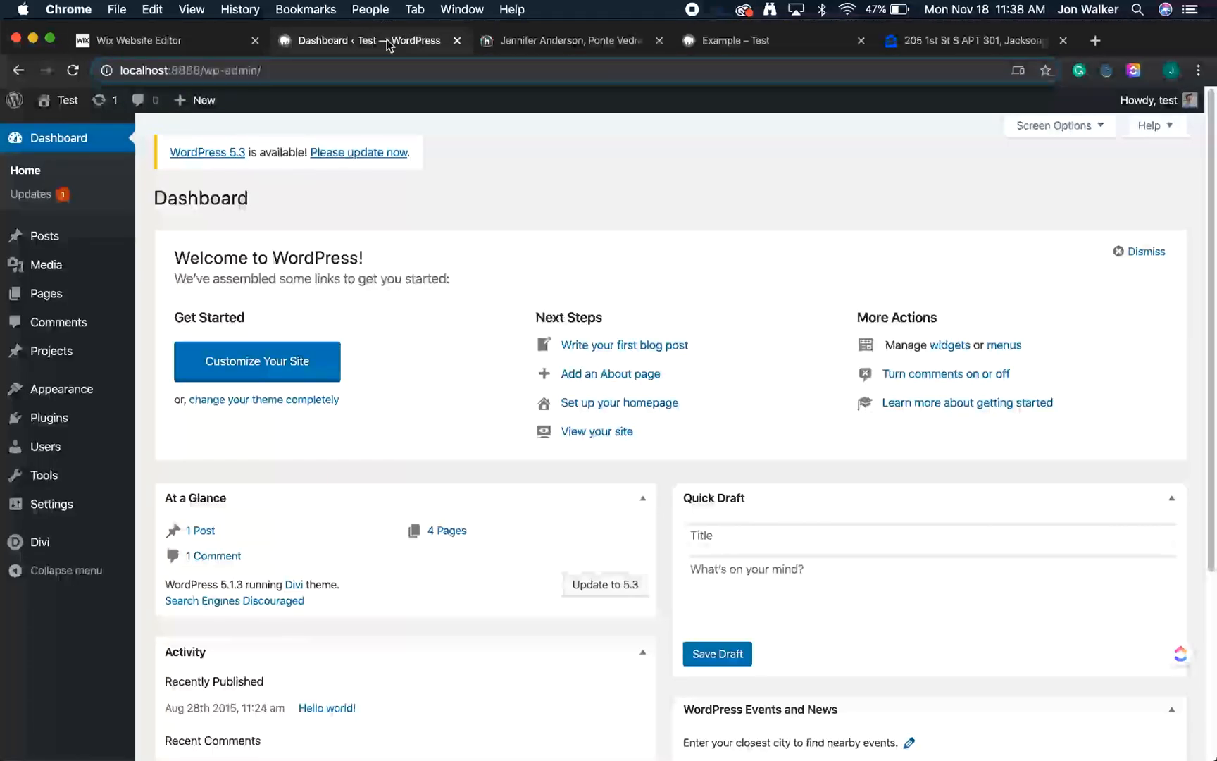
pyautogui.moveTo(404, 63)
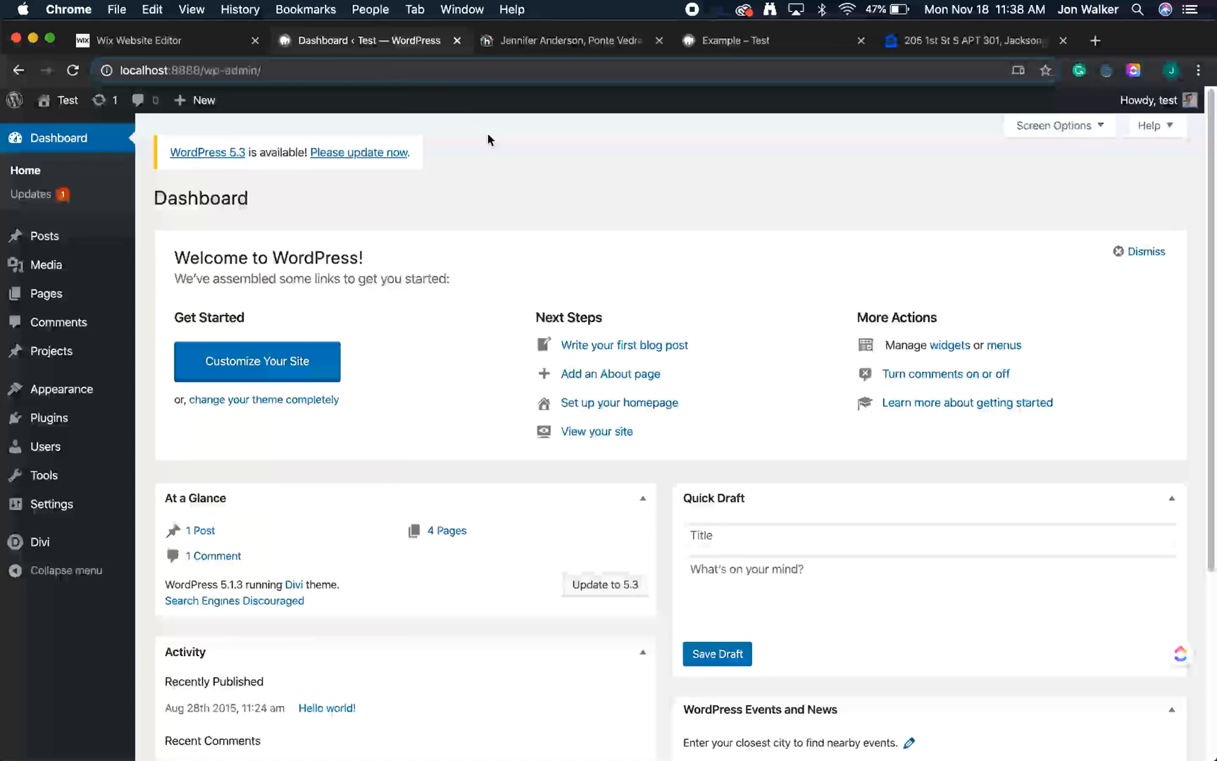
pyautogui.moveTo(46, 294)
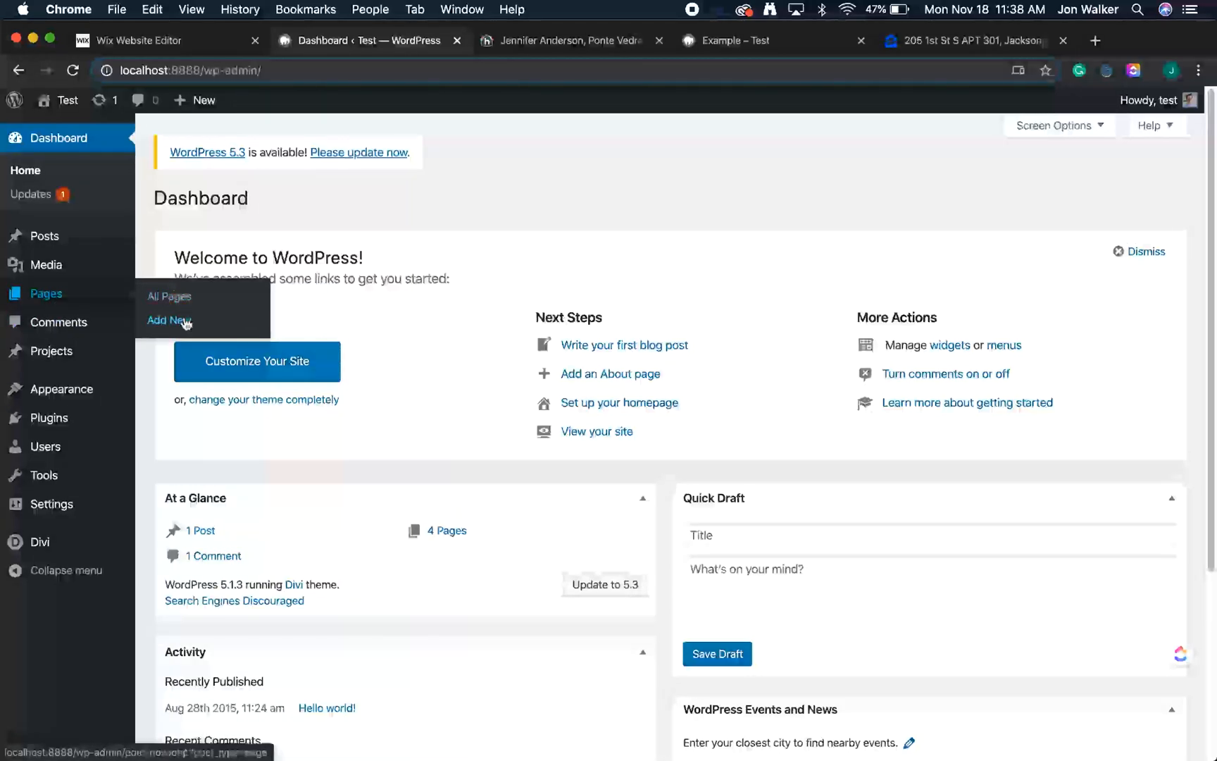
# - Create a new blank page from Pages > Add New
pyautogui.click(166, 320)
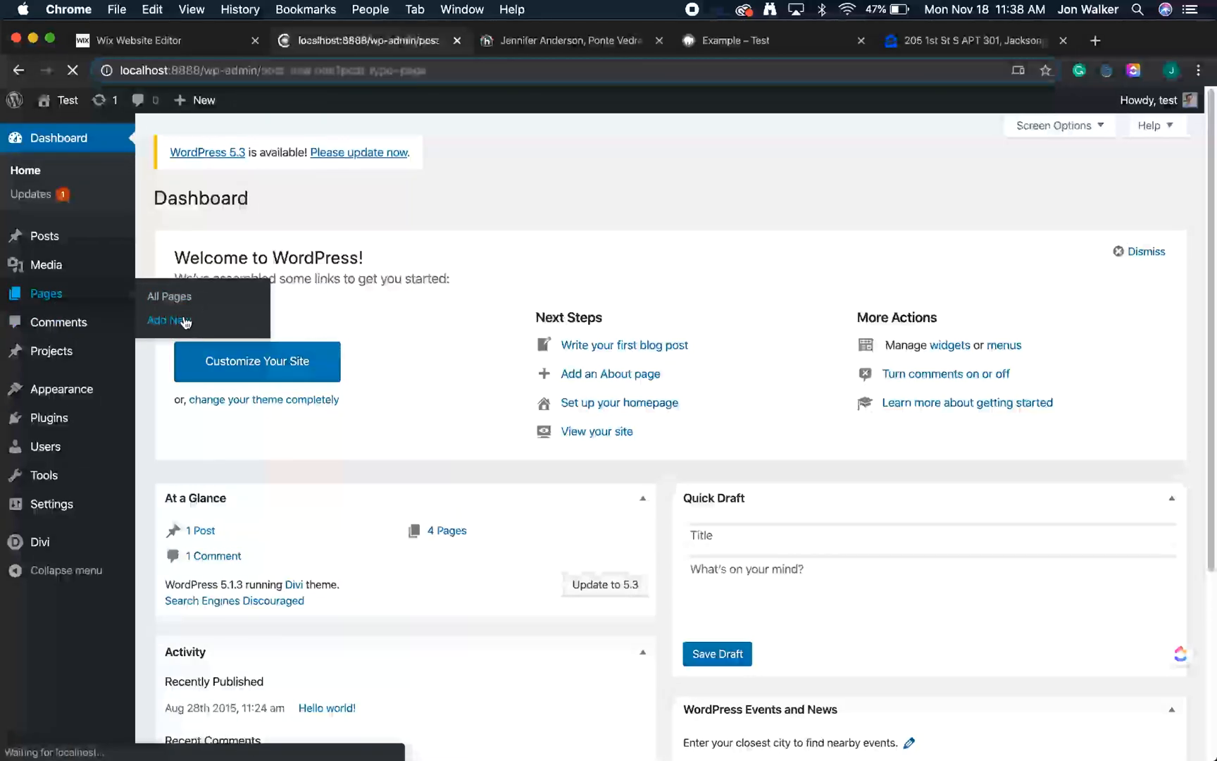
pyautogui.click(164, 320)
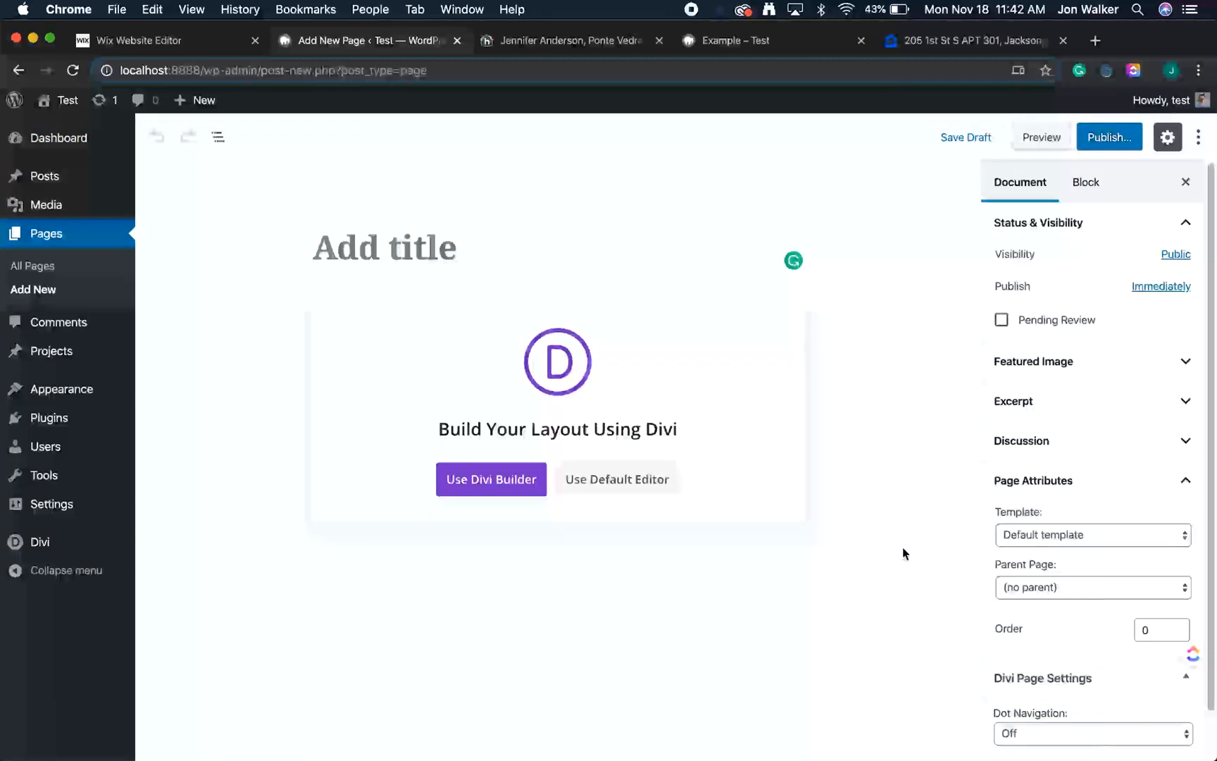
pyautogui.moveTo(712, 521)
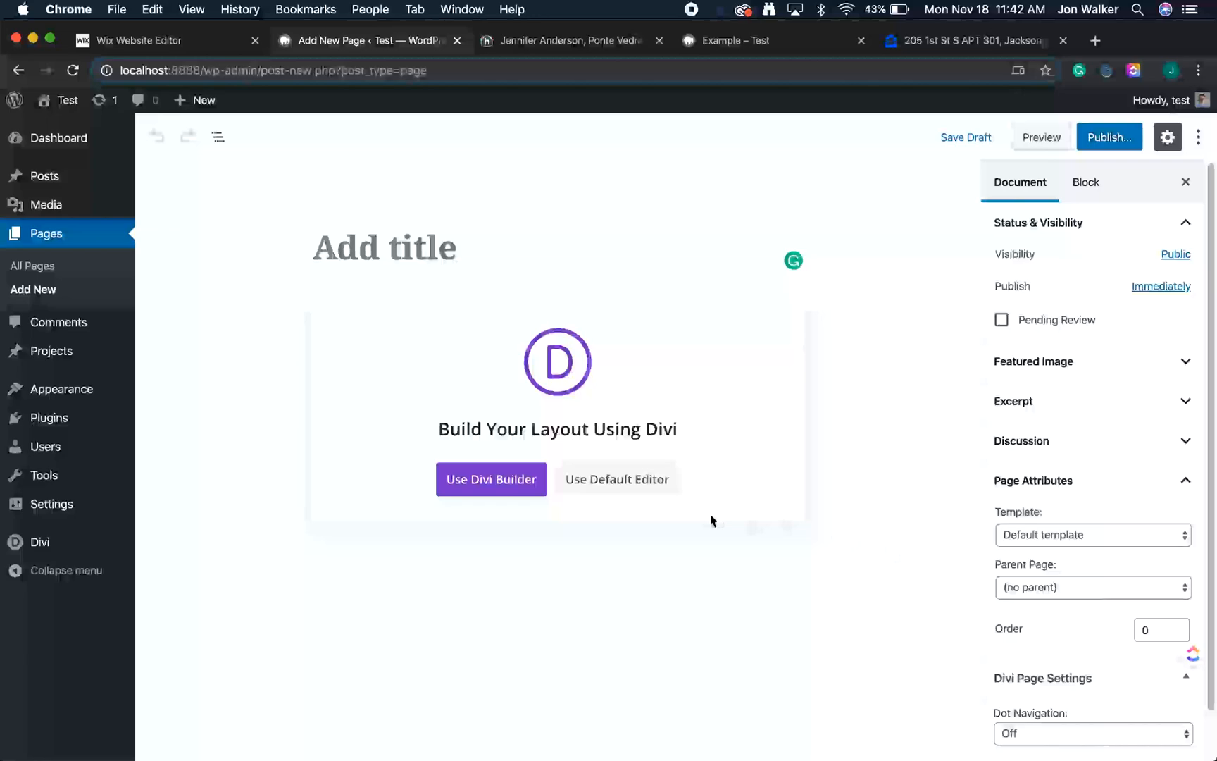
pyautogui.moveTo(652, 515)
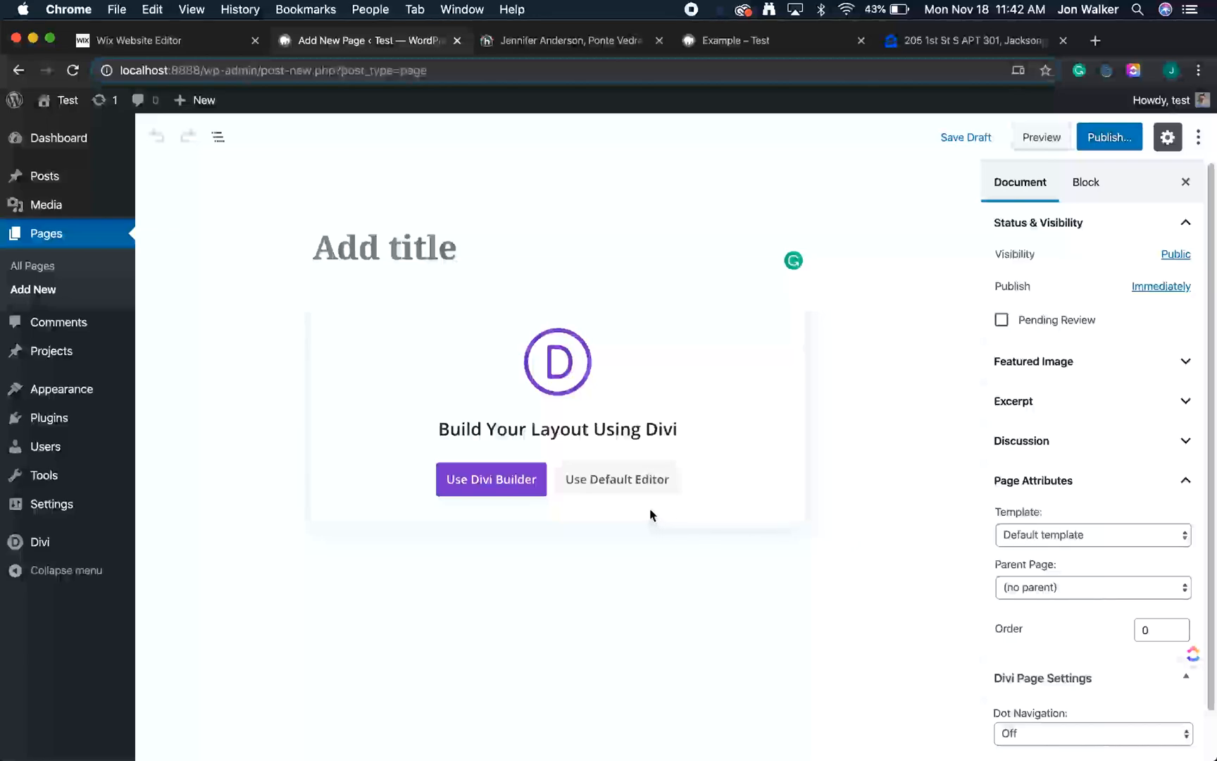
# - Choose the default block editor and title the page 'MLS Home Search'
pyautogui.click(618, 479)
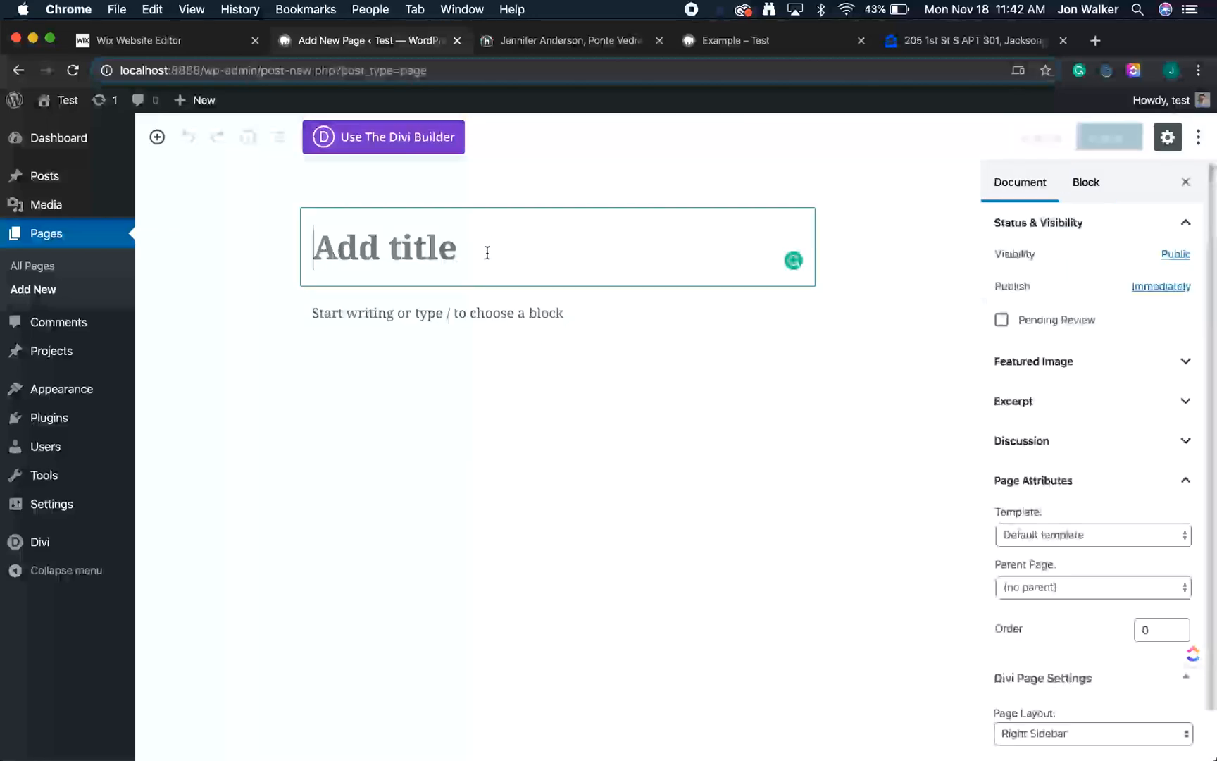
pyautogui.write('MLS Home Search')
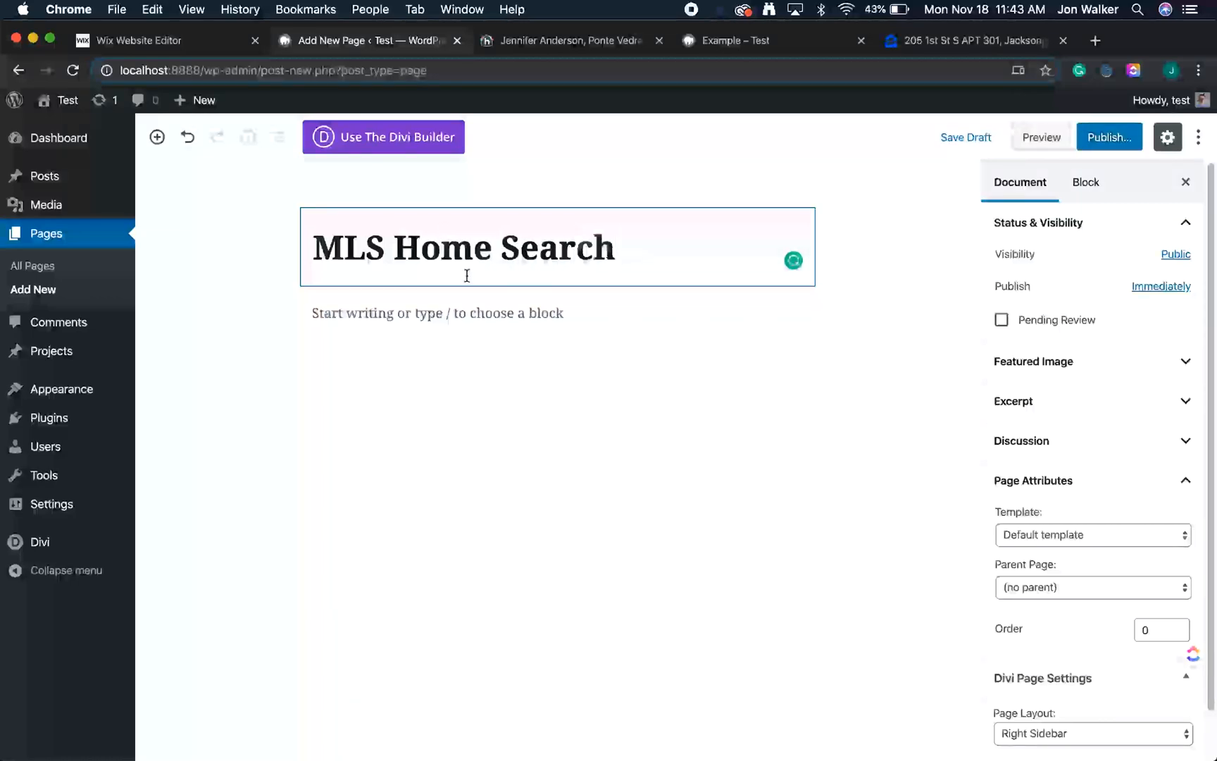
pyautogui.click(439, 313)
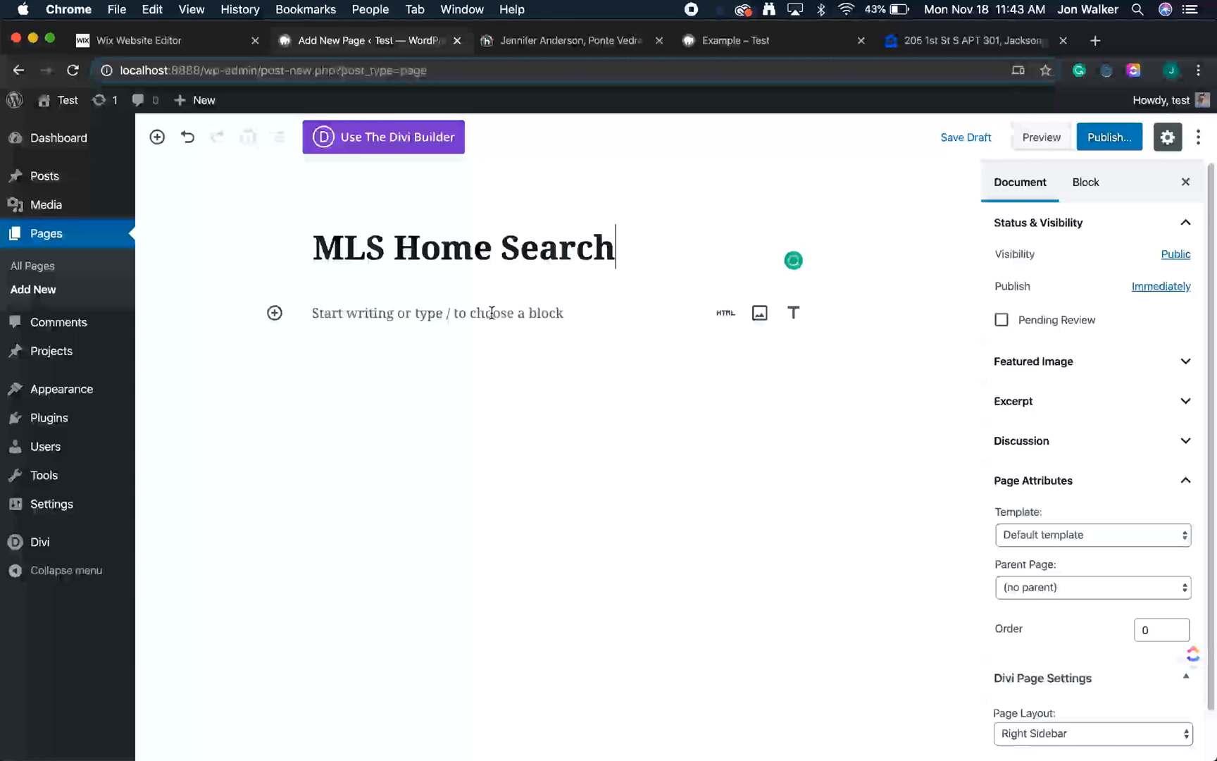
# - Insert a Custom HTML block found by searching 'Custom' in the block inserter
pyautogui.click(274, 314)
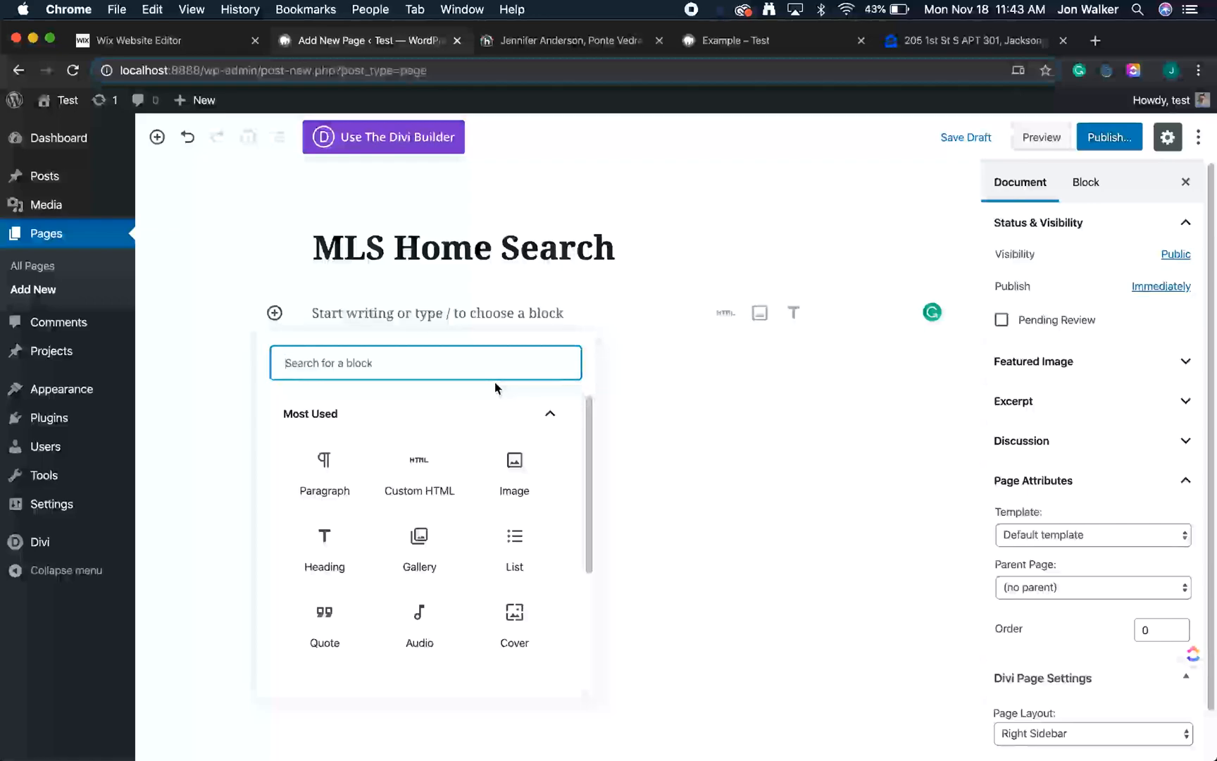
pyautogui.moveTo(437, 474)
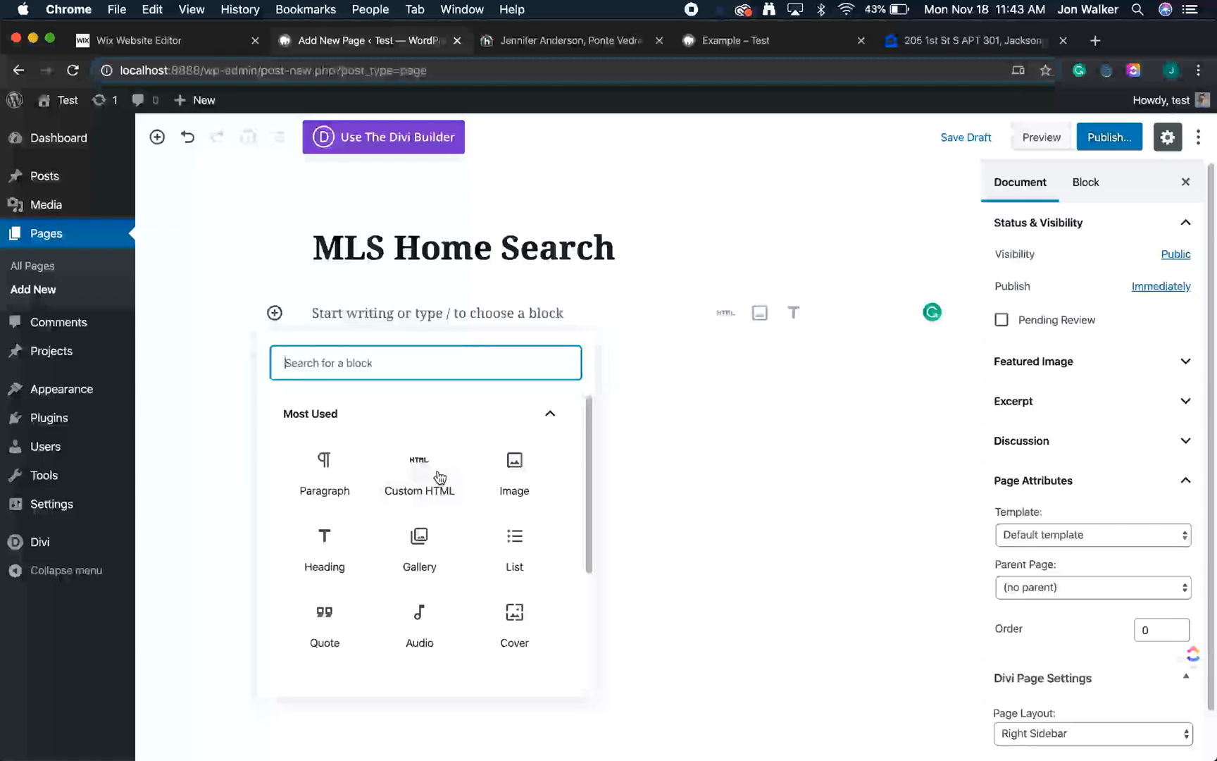
pyautogui.moveTo(462, 363)
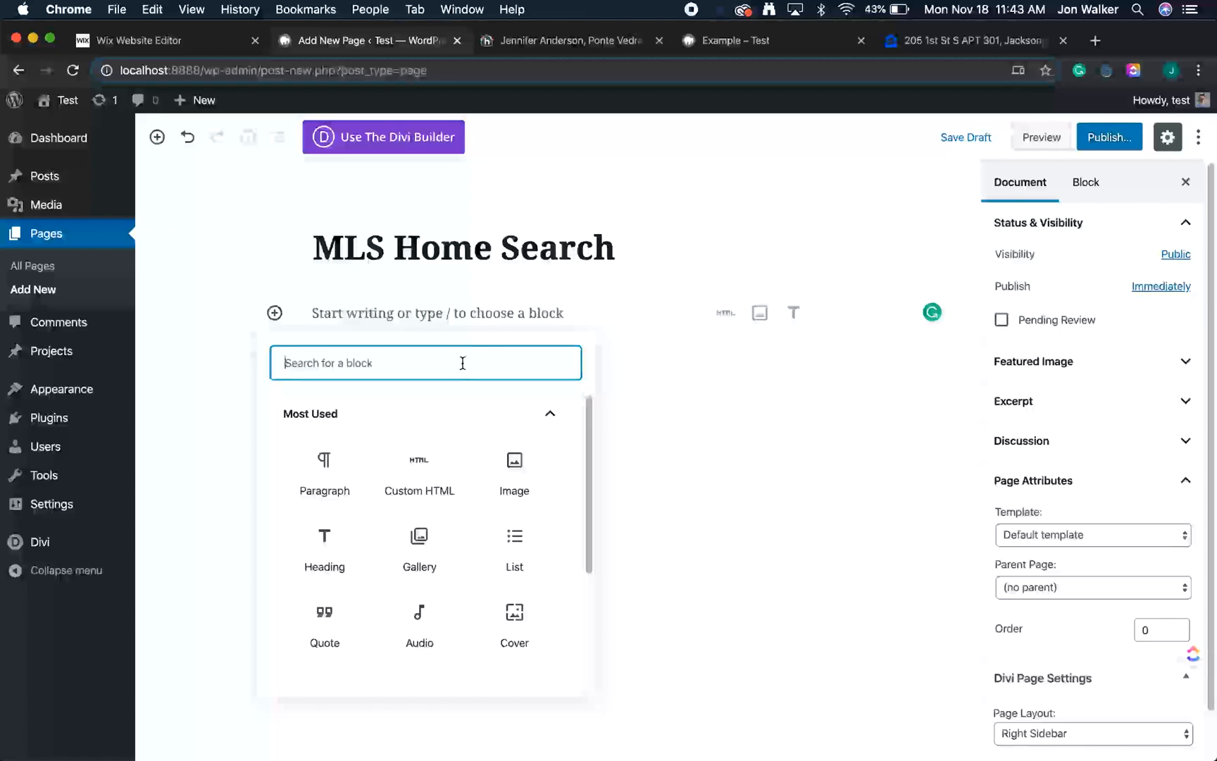
pyautogui.write('Custom')
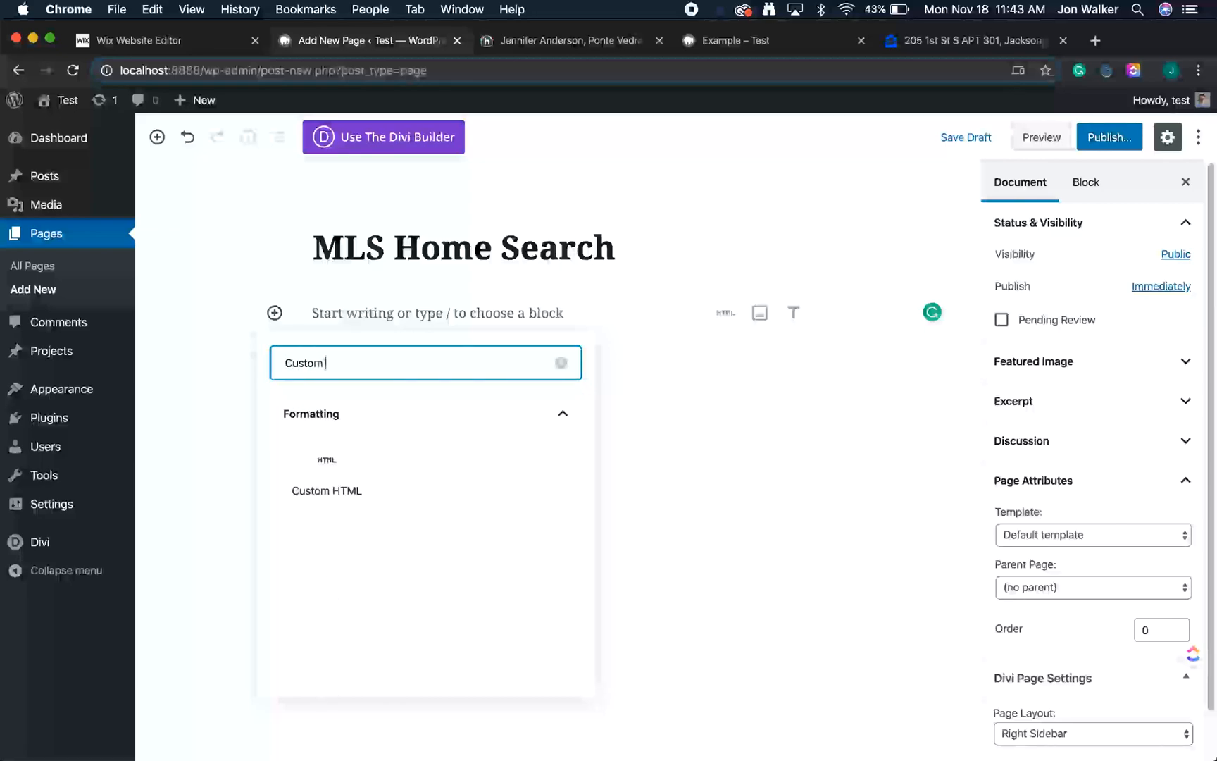
pyautogui.click(326, 490)
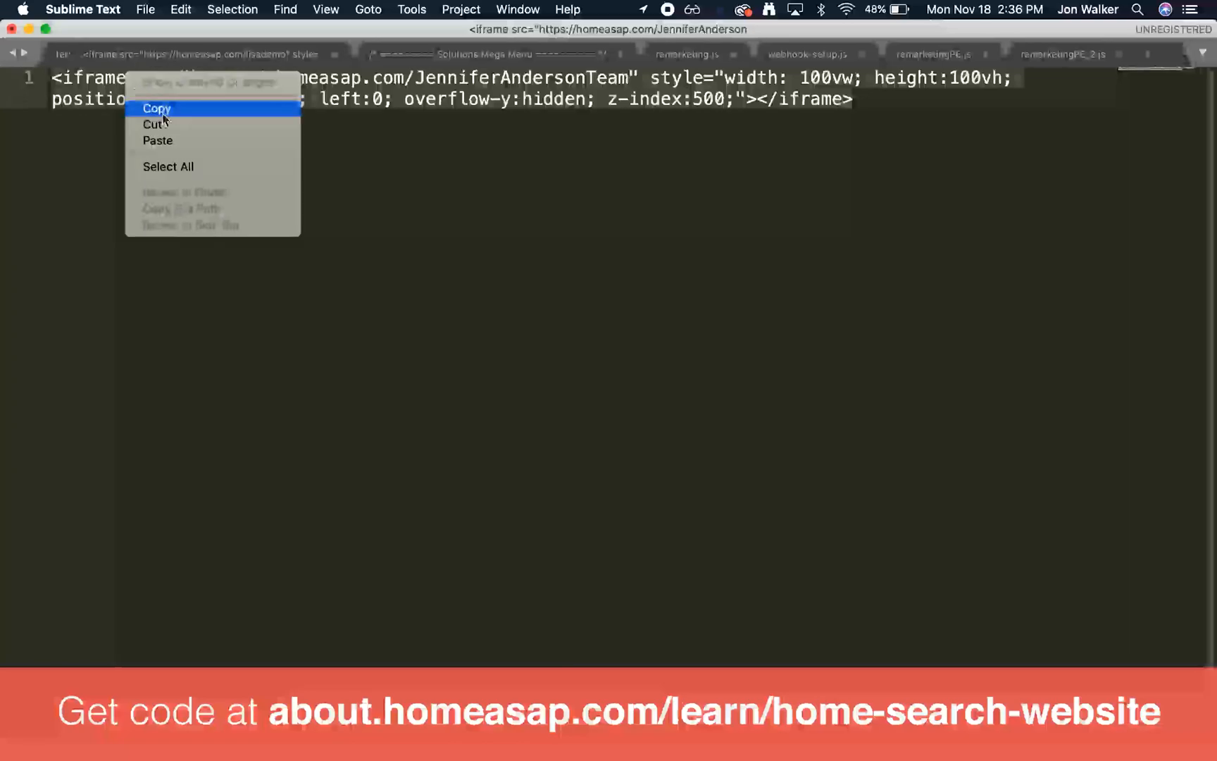
pyautogui.click(156, 108)
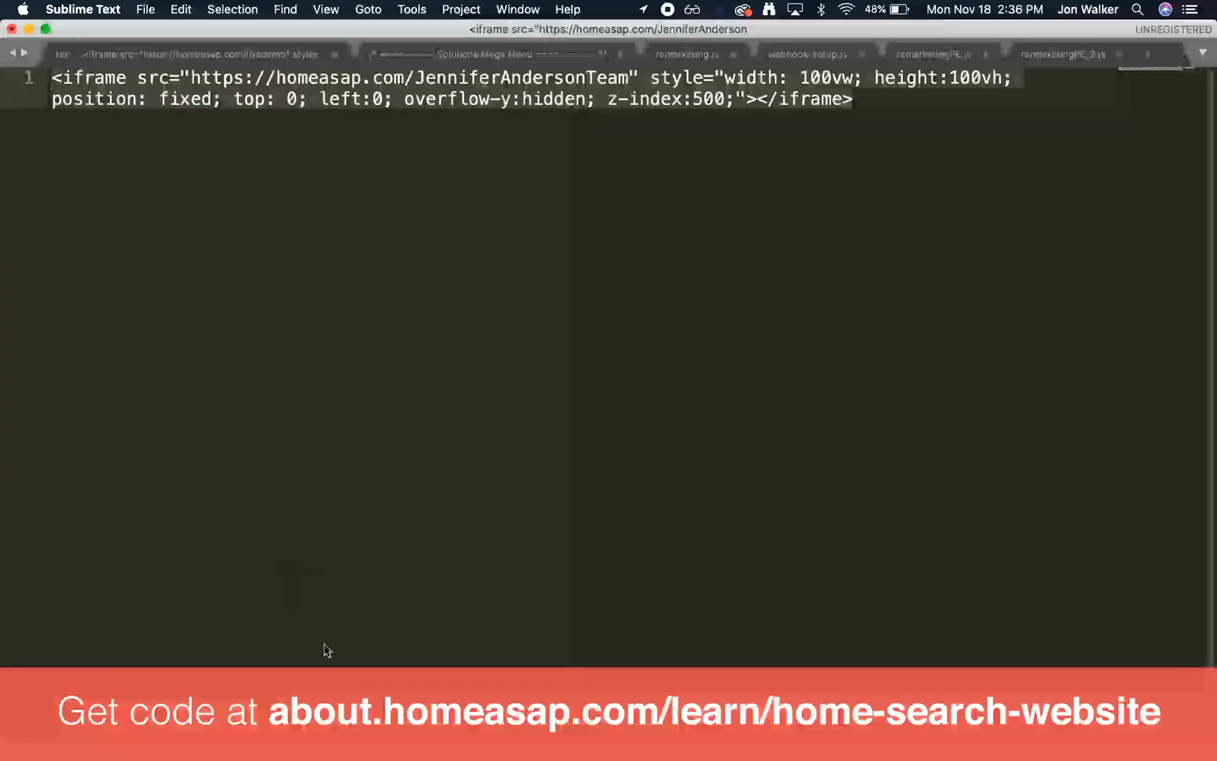
pyautogui.click(382, 725)
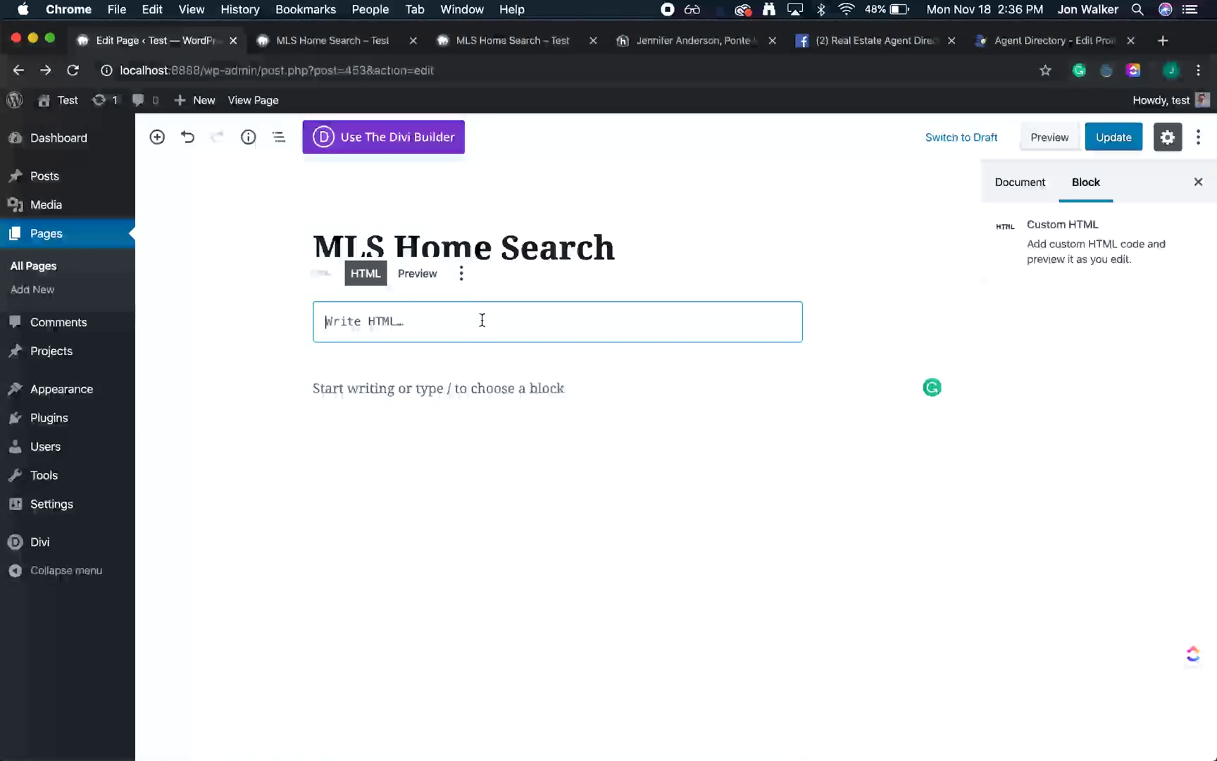
# - Paste the HomeASAP iframe embed code into the HTML block and select its src URL
pyautogui.rightClick(482, 322)
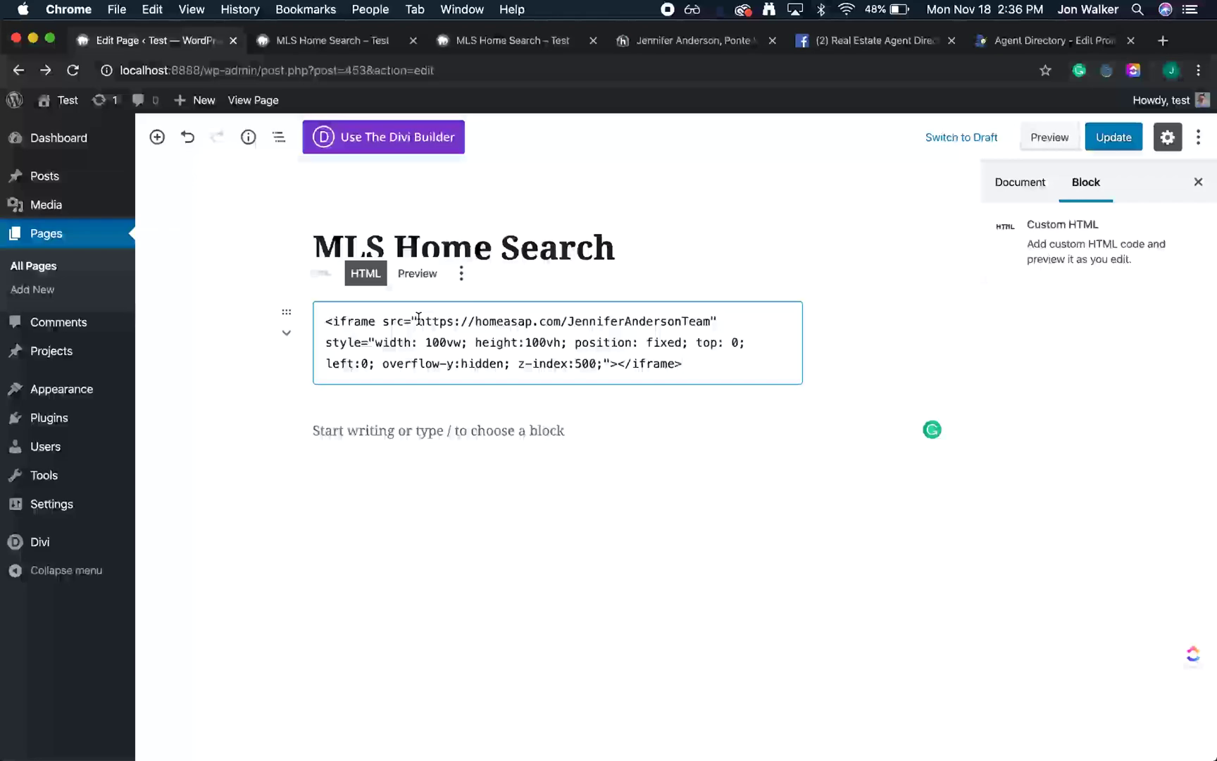
pyautogui.doubleClick(439, 321)
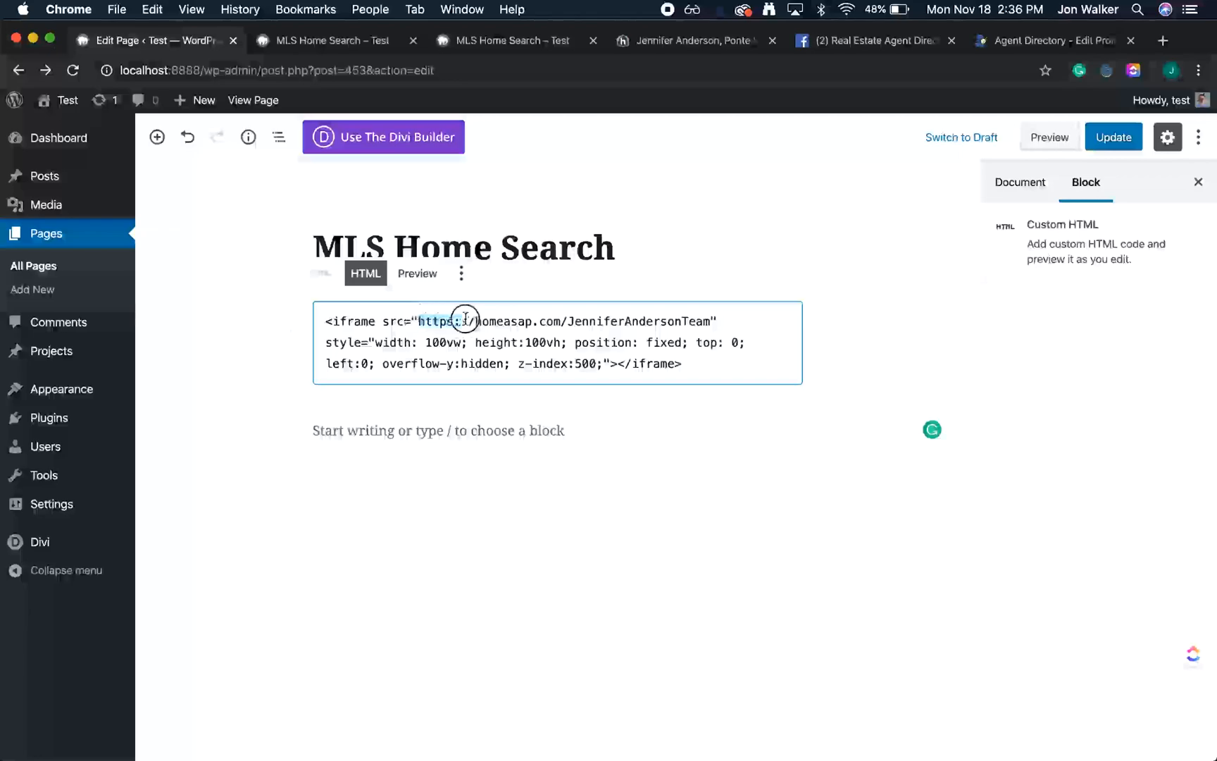
pyautogui.moveTo(417, 320); pyautogui.dragTo(709, 321)
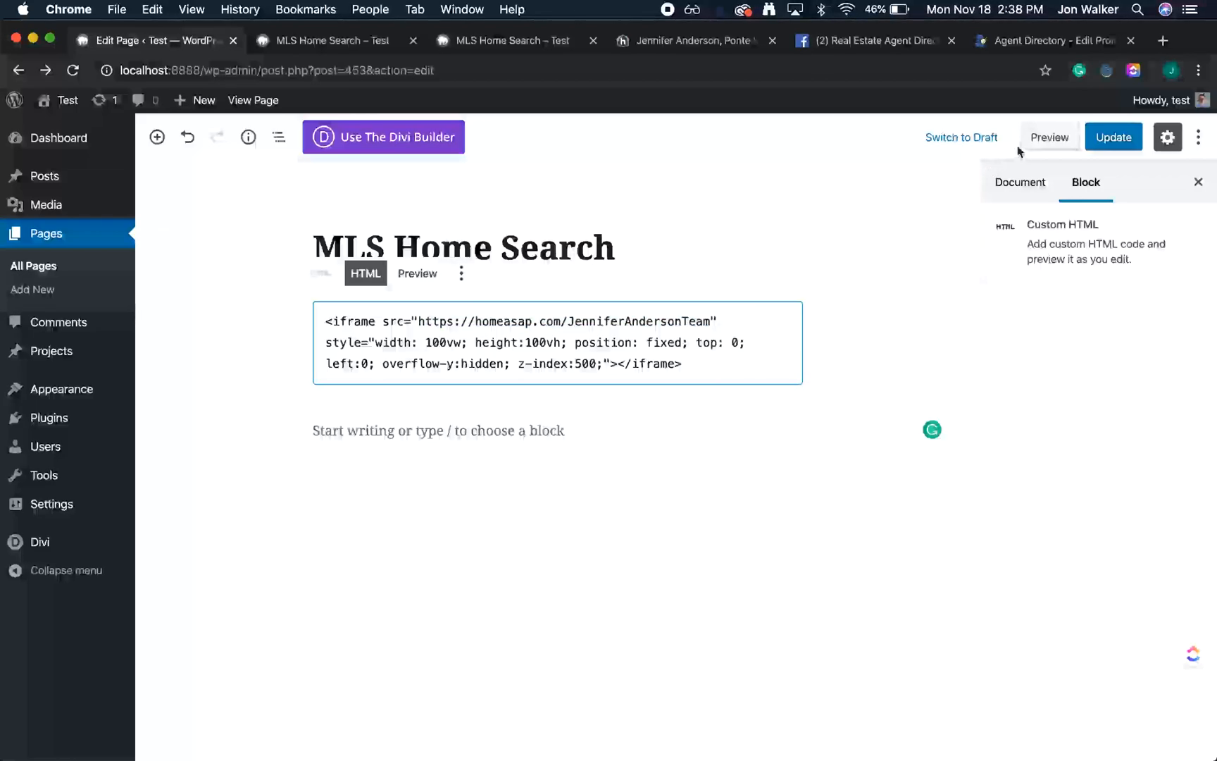
# - Preview the page and search the embedded tool for Ponte Vedra Beach, FL
pyautogui.click(1051, 137)
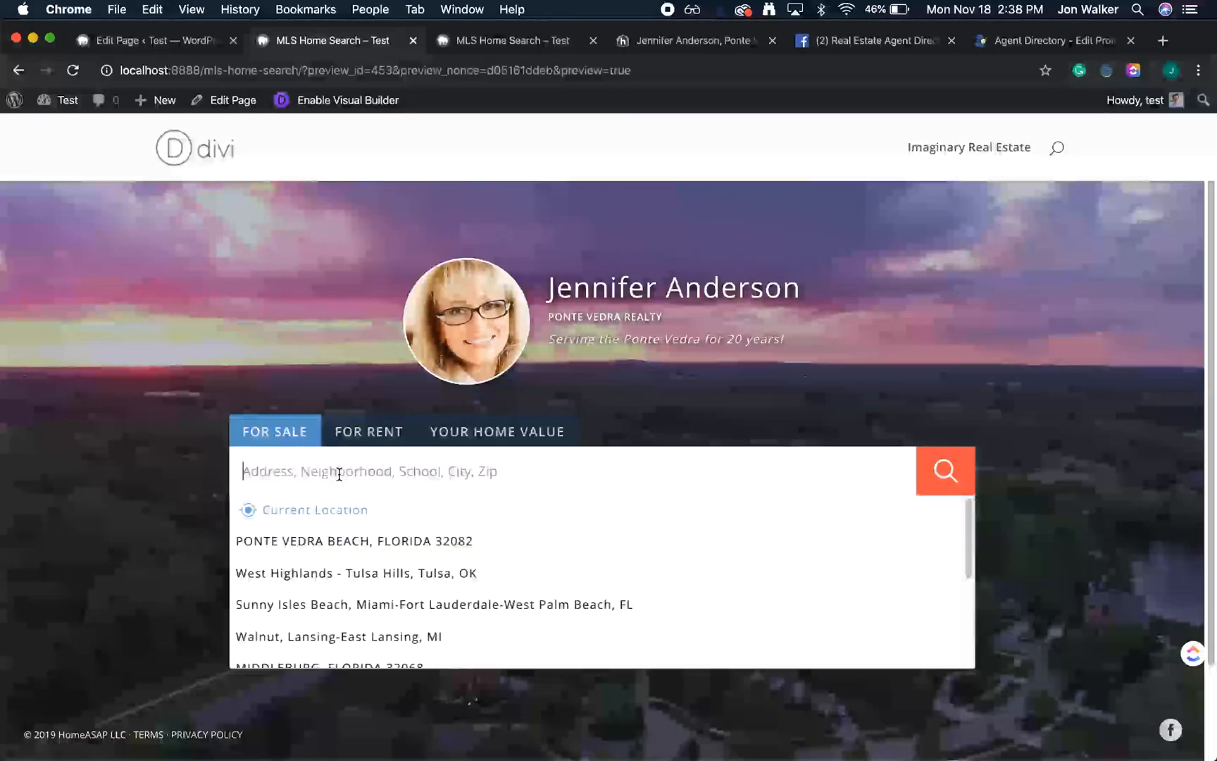
pyautogui.write('Ponte')
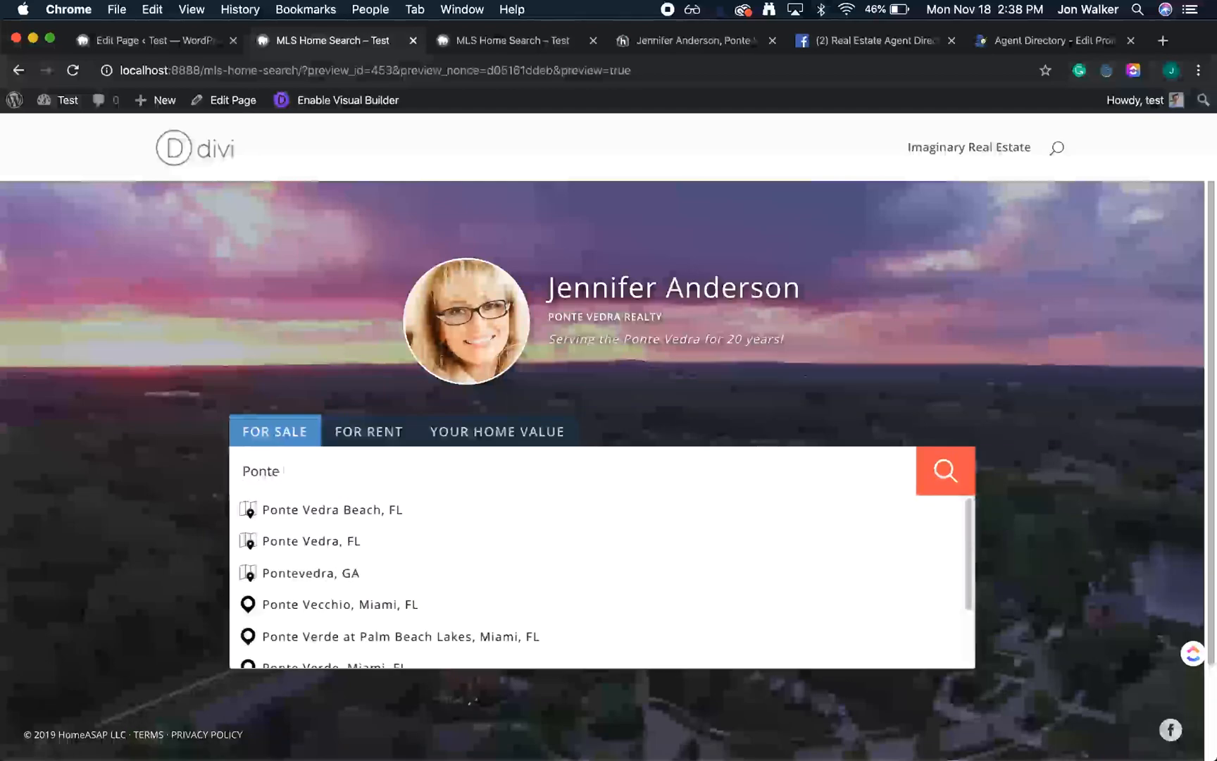
pyautogui.click(332, 509)
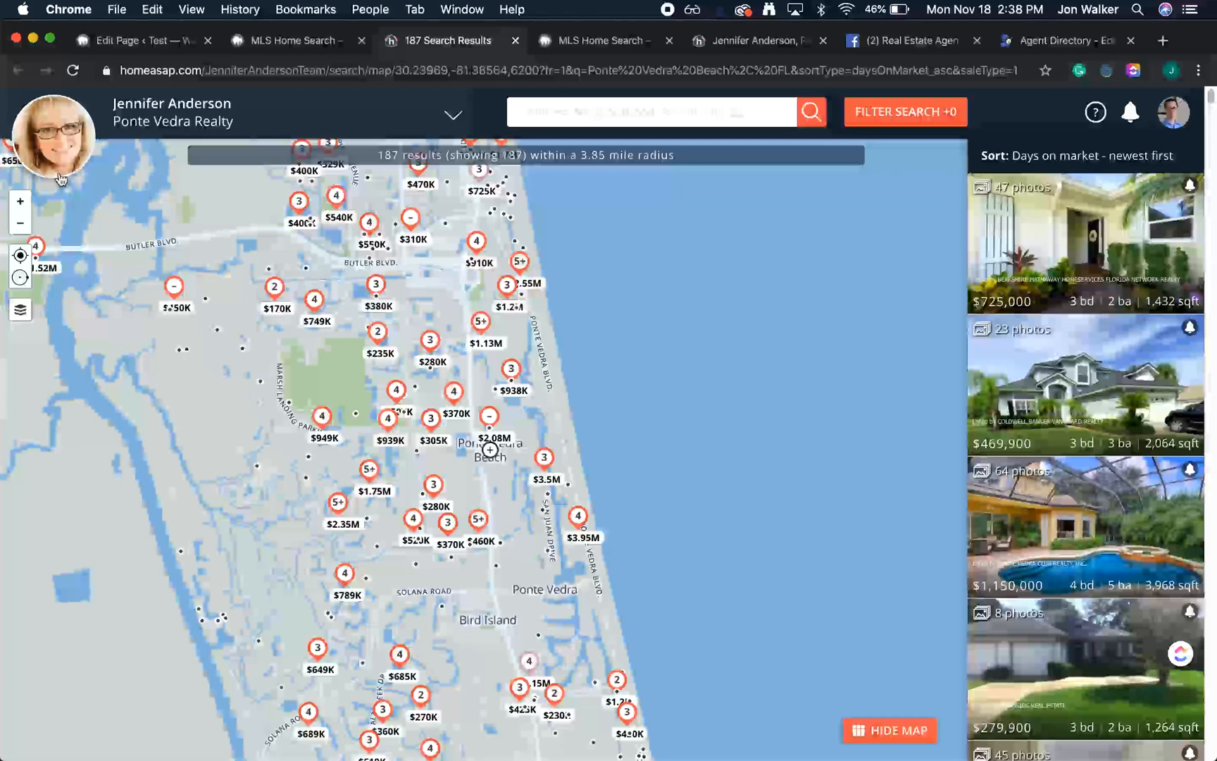
pyautogui.moveTo(782, 281)
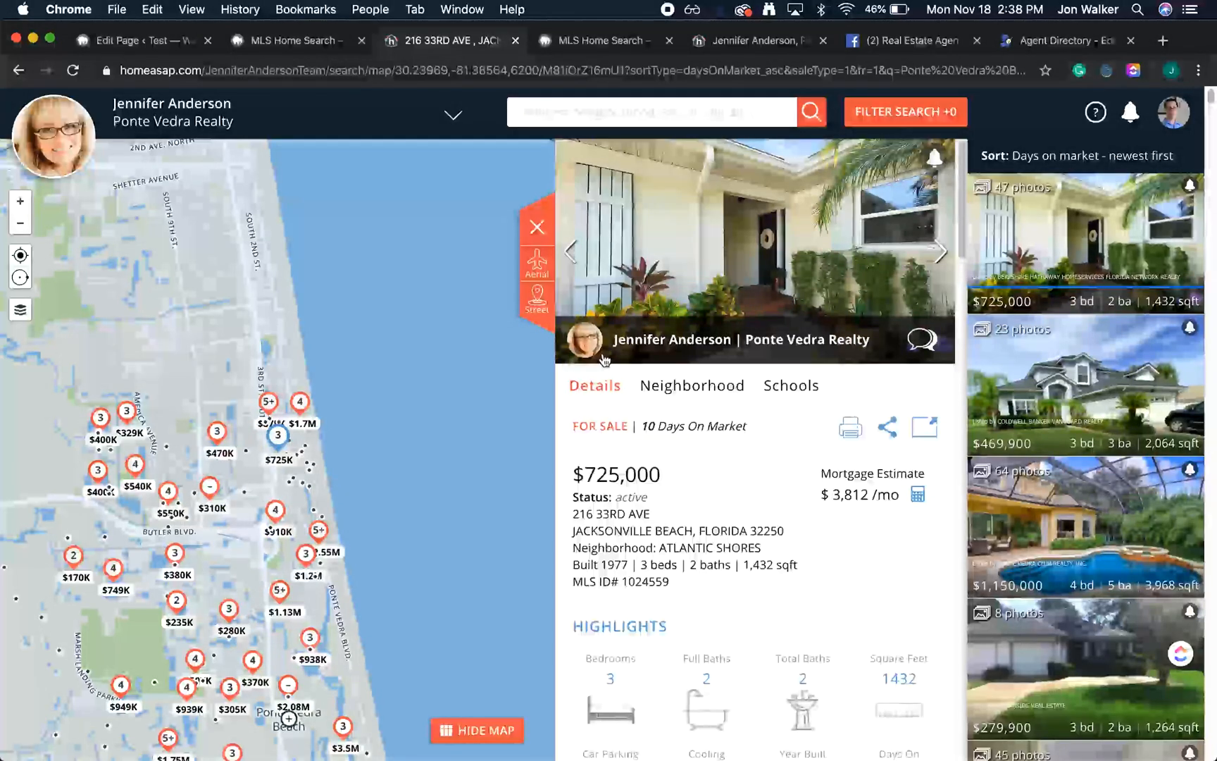
# - Scroll the 216 33rd Ave listing details and request a showing via See This Home
pyautogui.scroll(-3)
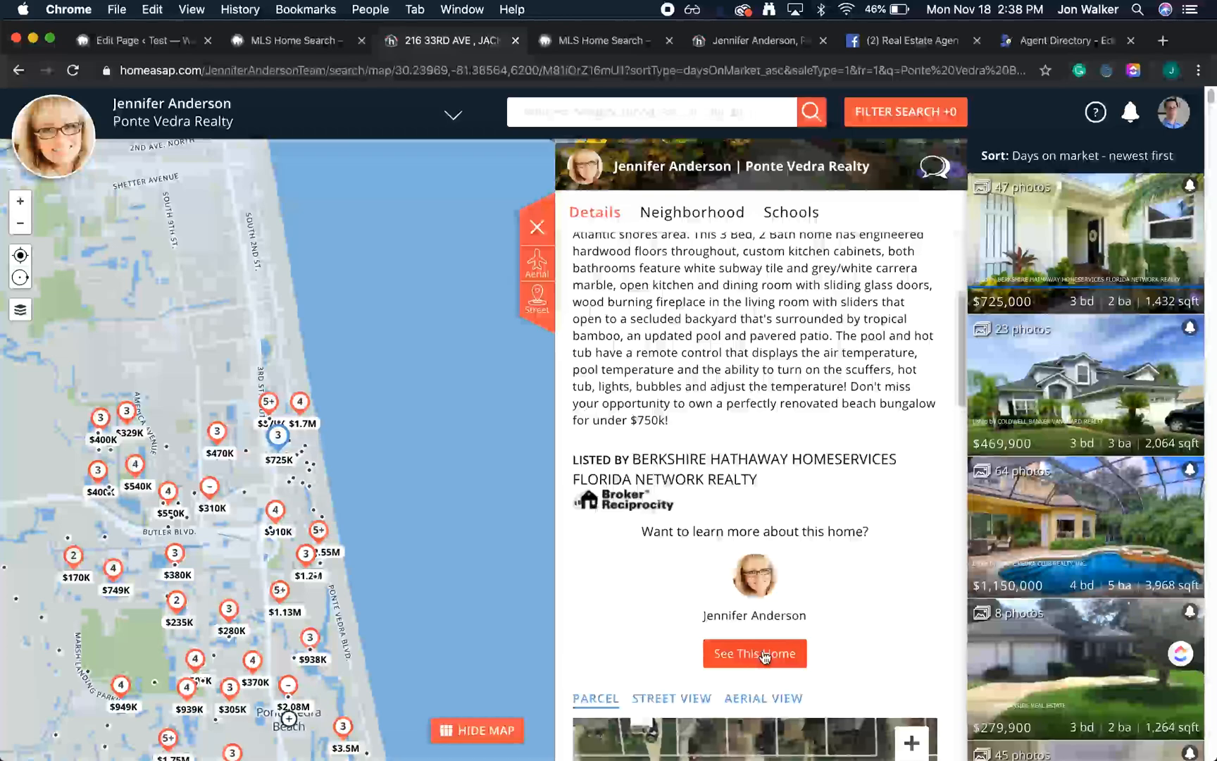
pyautogui.click(755, 653)
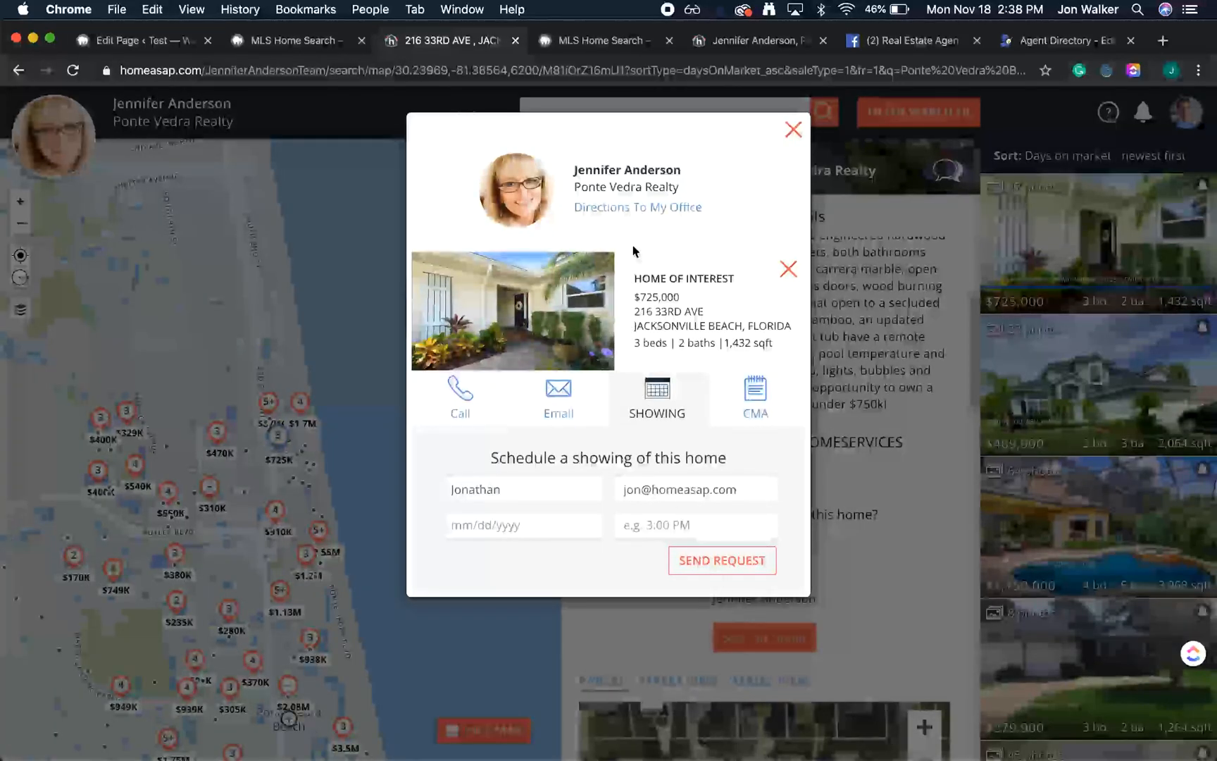
pyautogui.moveTo(784, 155)
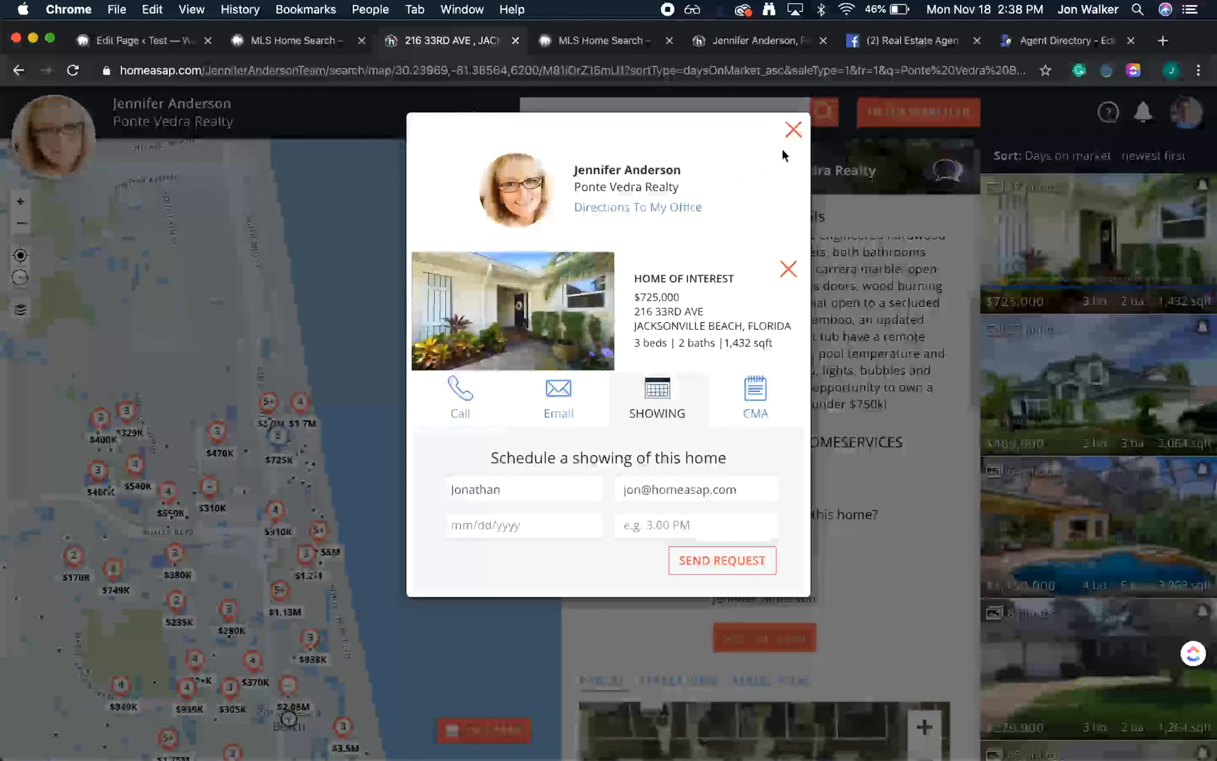